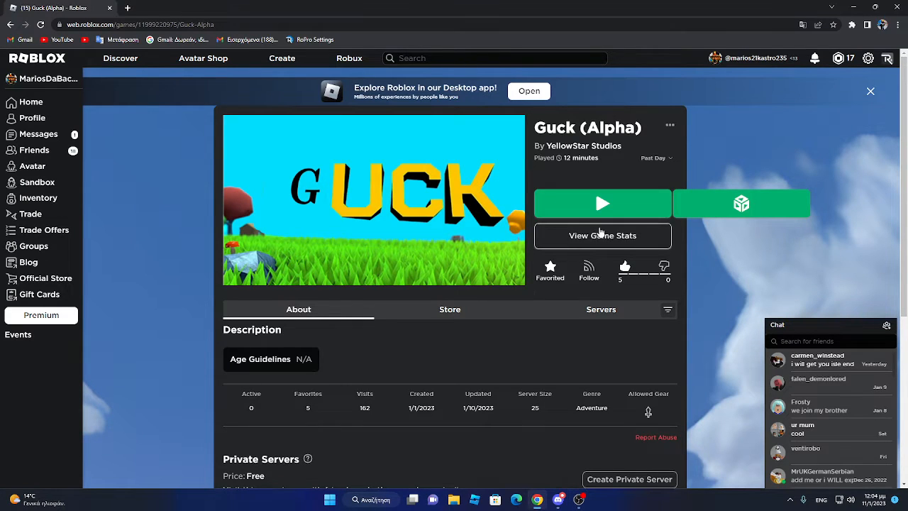
# Launch Guck (Alpha) with the green Play button on its game page.
pyautogui.click(602, 203)
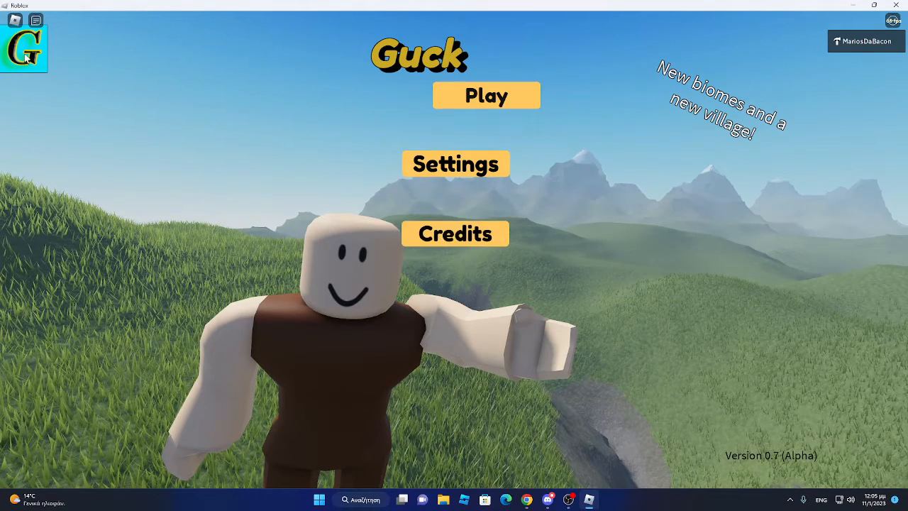
pyautogui.press('Escape')
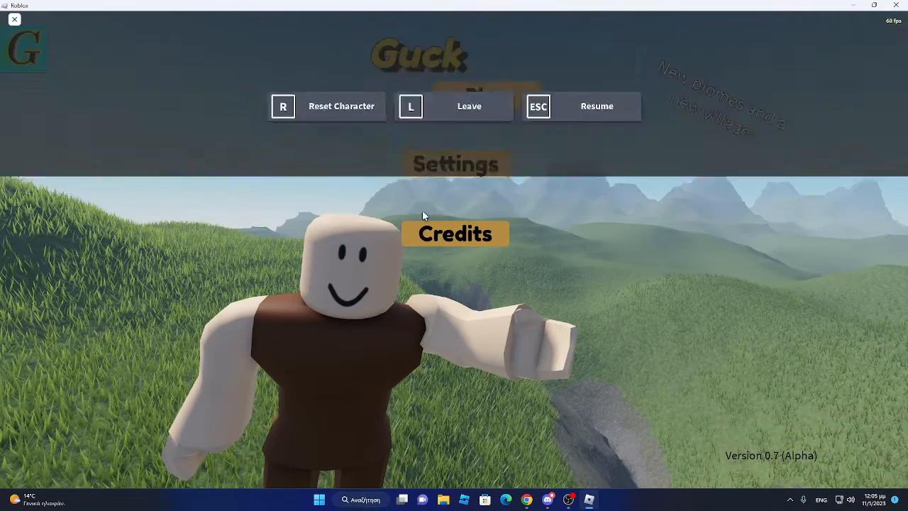
pyautogui.click(456, 164)
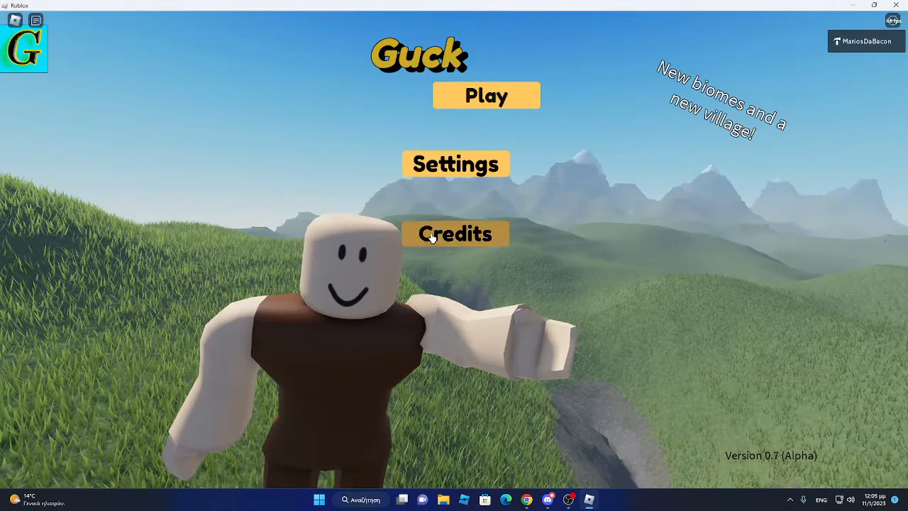
pyautogui.click(455, 233)
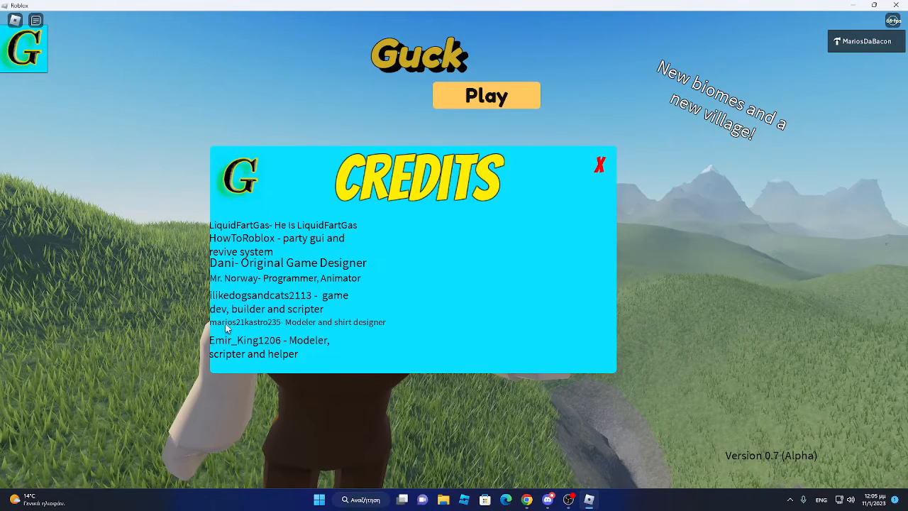
pyautogui.moveTo(338, 344)
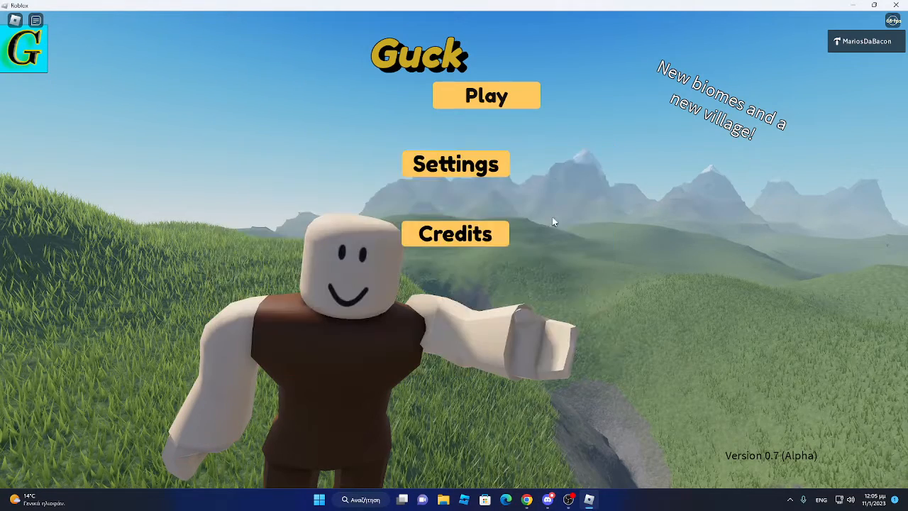
pyautogui.click(456, 164)
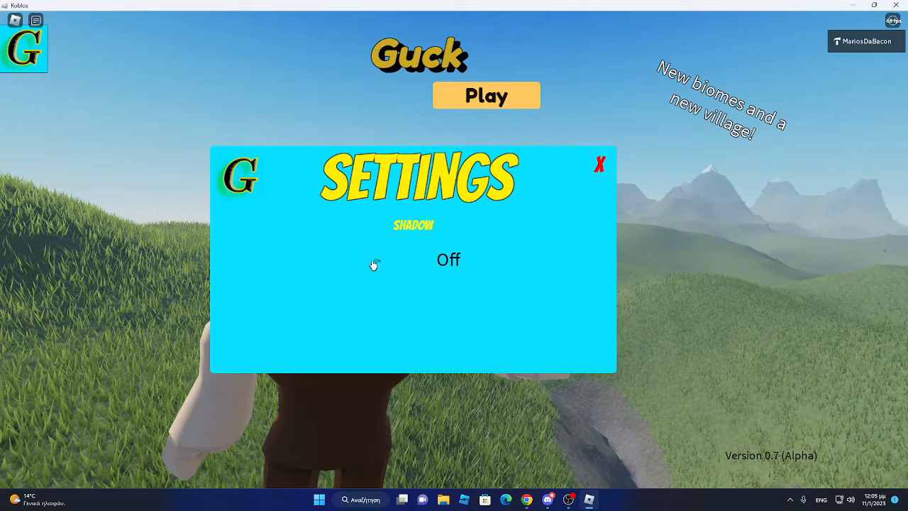
pyautogui.click(600, 165)
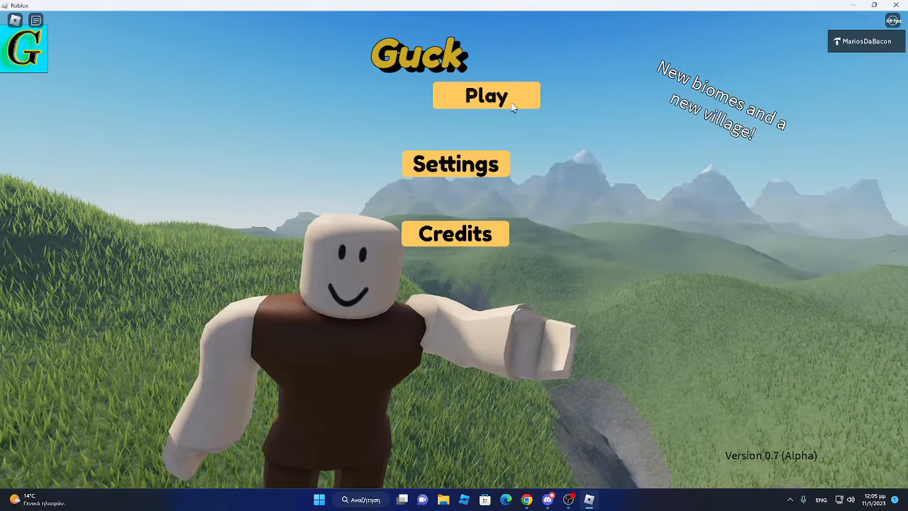
# Begin a new Guck party from Play and enter 1 as the maximum members.
pyautogui.click(485, 95)
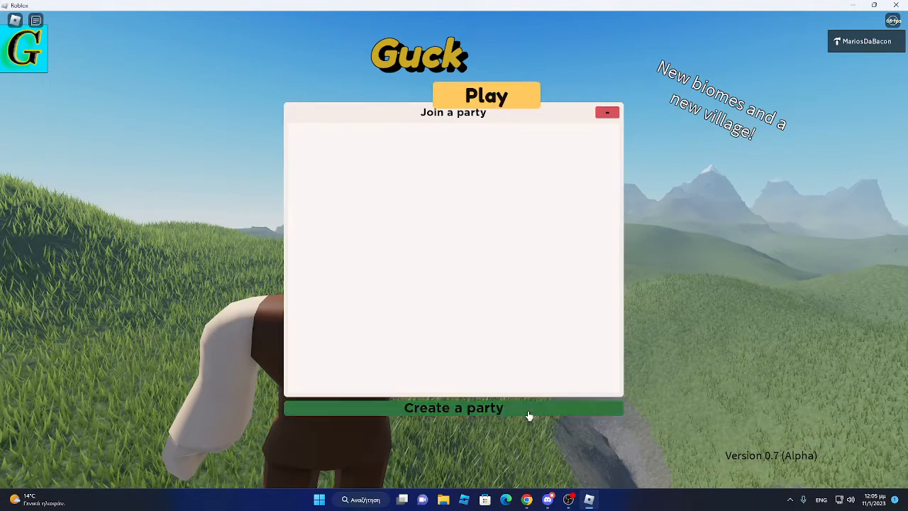
pyautogui.click(453, 408)
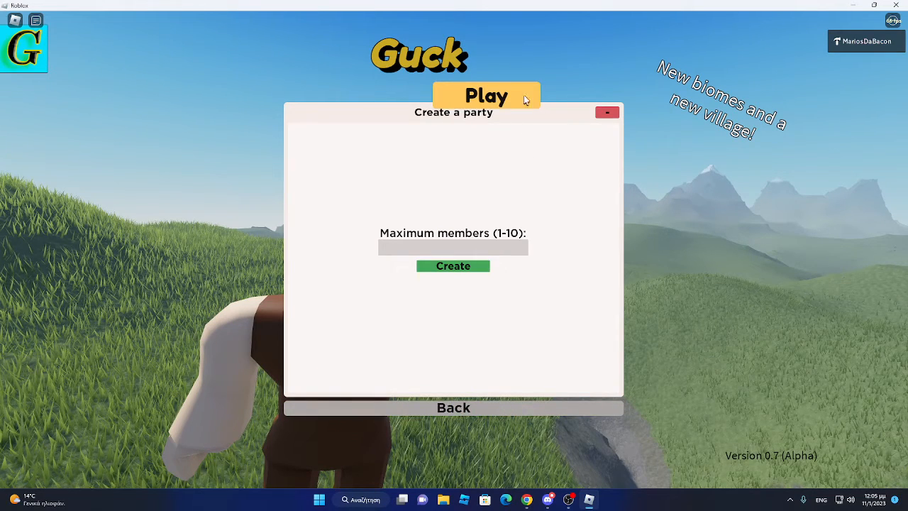
pyautogui.moveTo(588, 235)
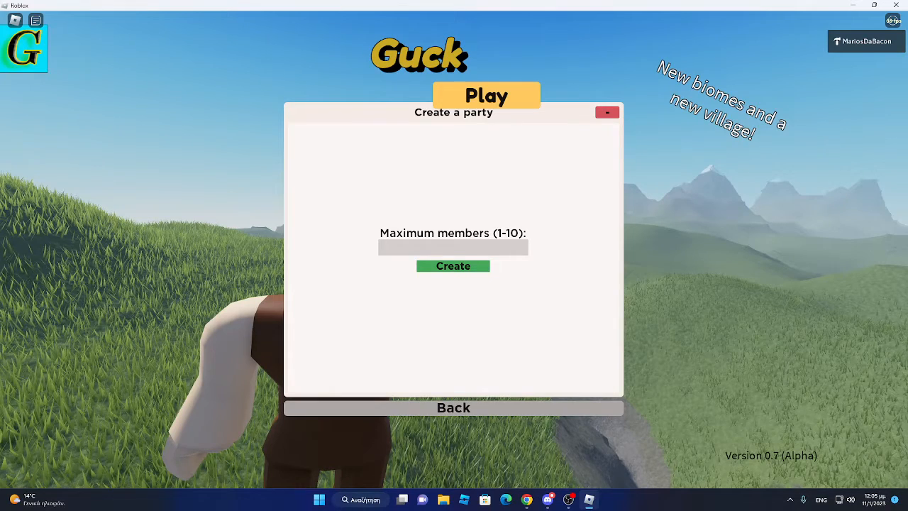
pyautogui.write('1')
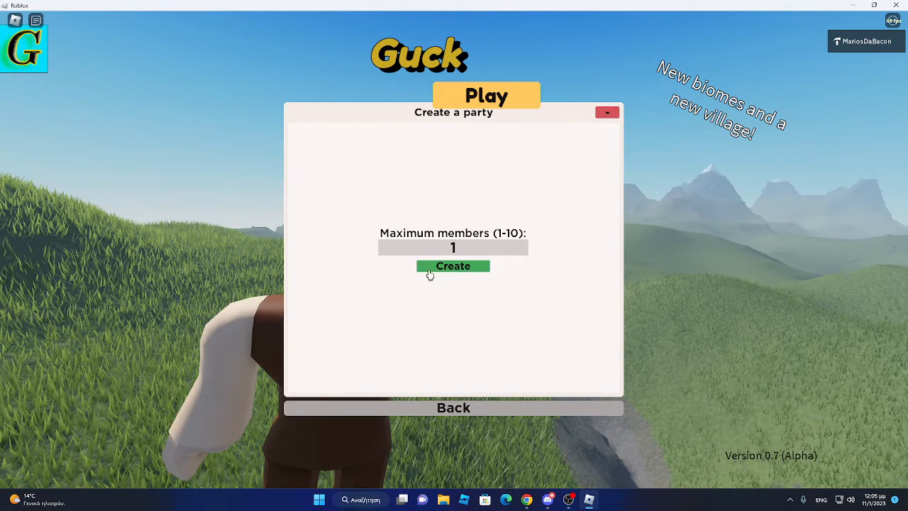
# Create the party and queue it so the match countdown timer starts.
pyautogui.click(453, 266)
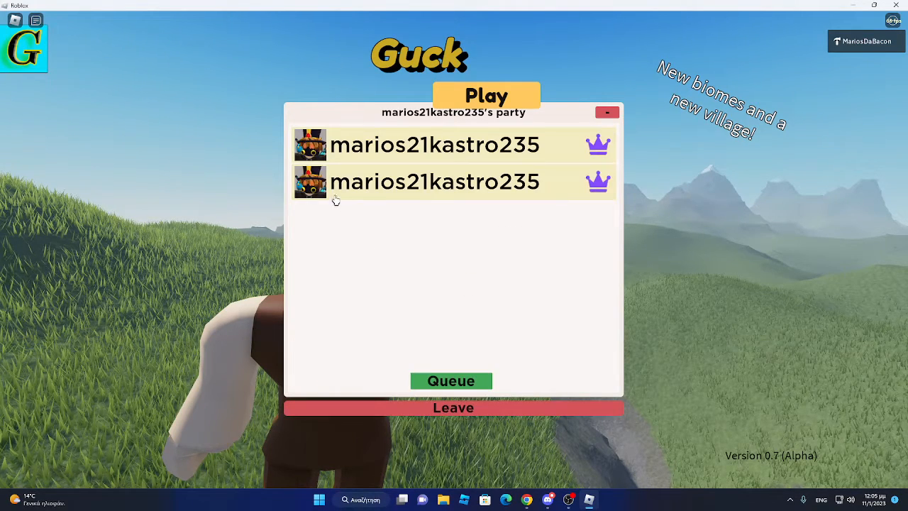
pyautogui.moveTo(544, 395)
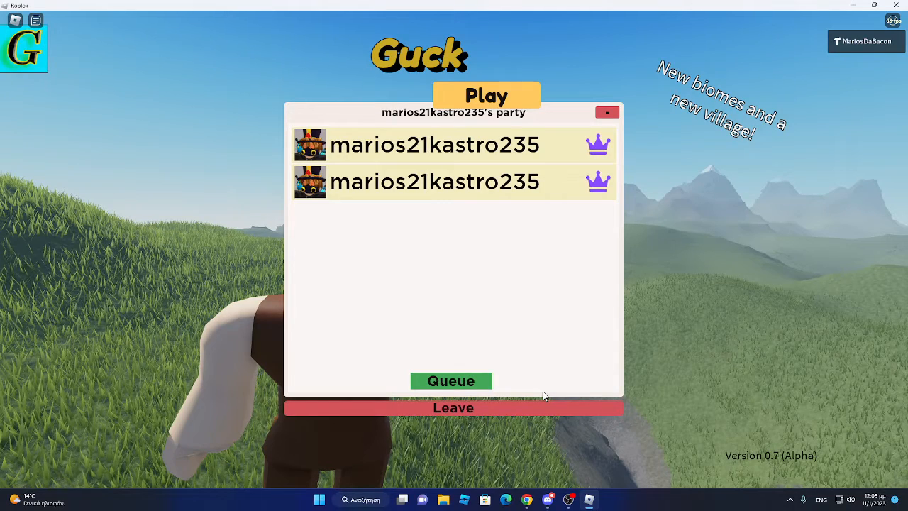
pyautogui.moveTo(552, 321)
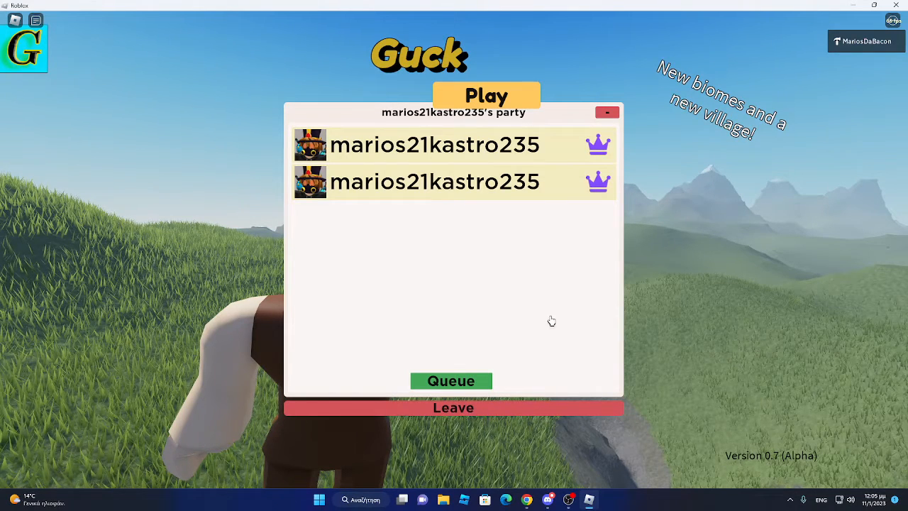
pyautogui.click(451, 381)
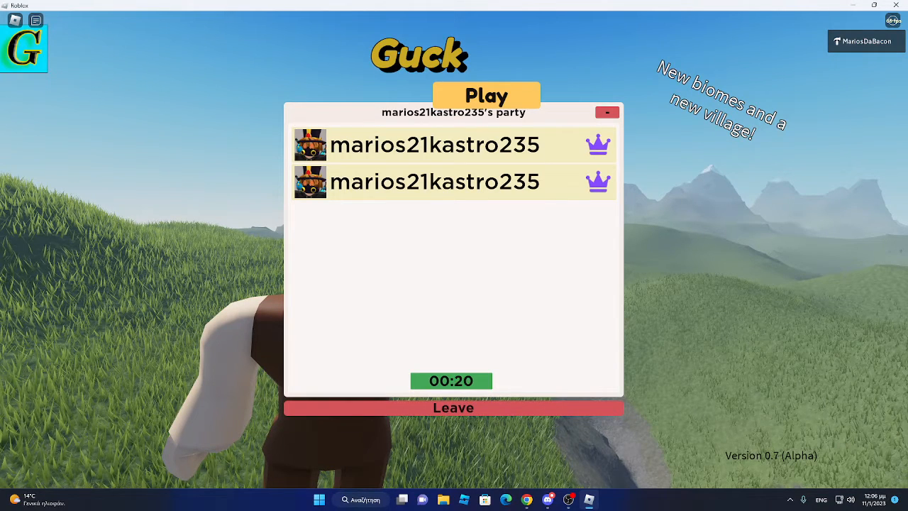
pyautogui.click(486, 95)
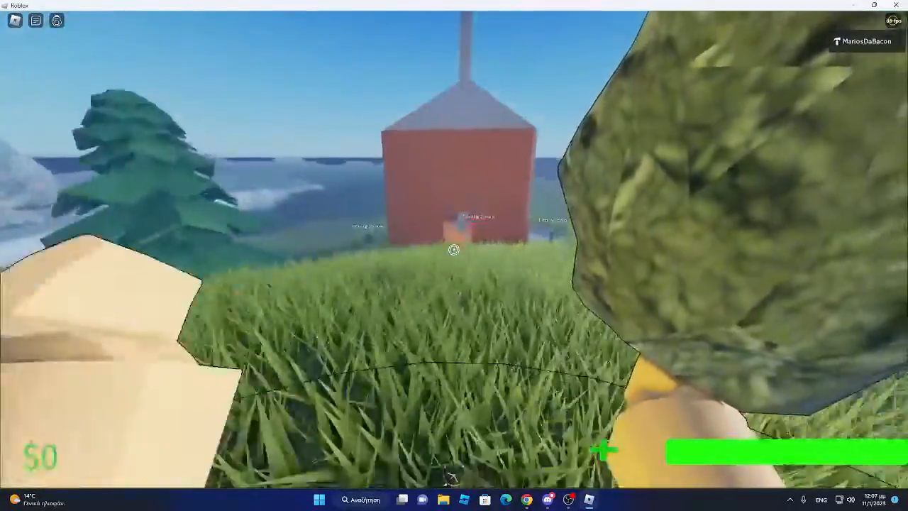
pyautogui.moveTo(454, 256)
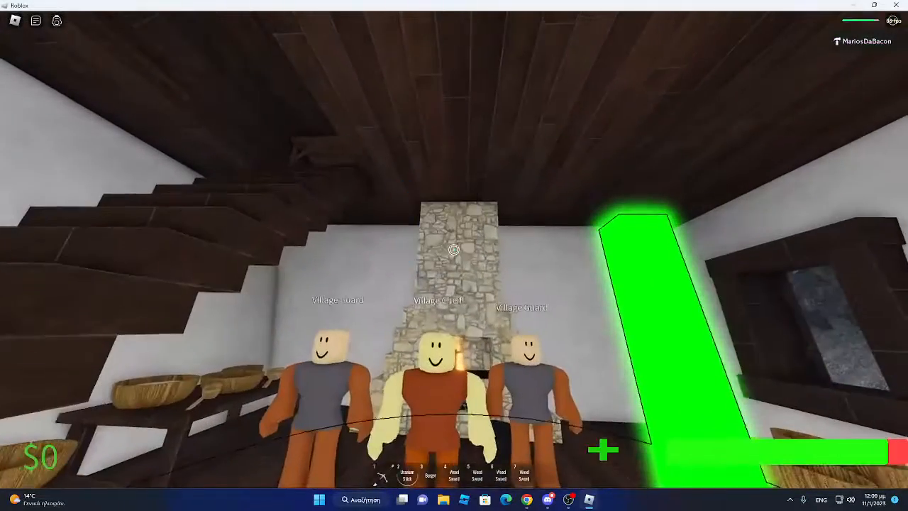
# Walk deeper into the village house and explore the dark room with wooden crates.
pyautogui.press('Escape')
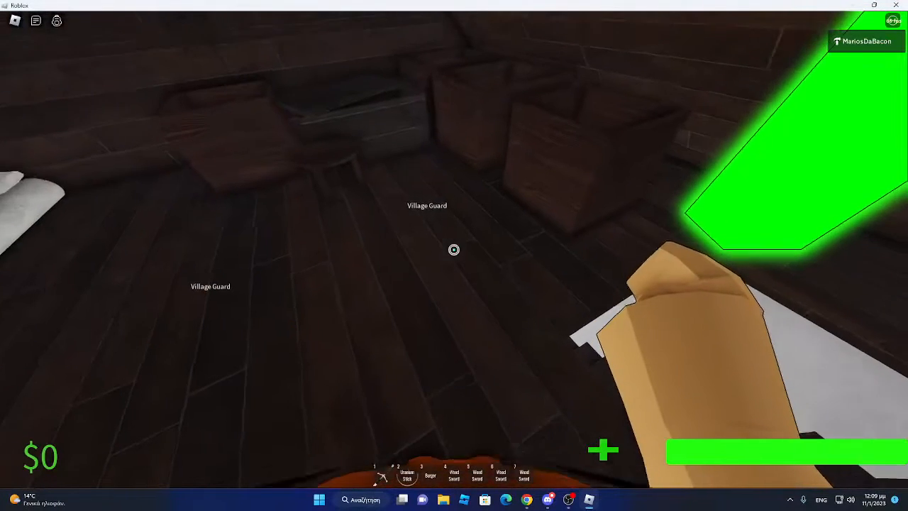
pyautogui.press('Escape')
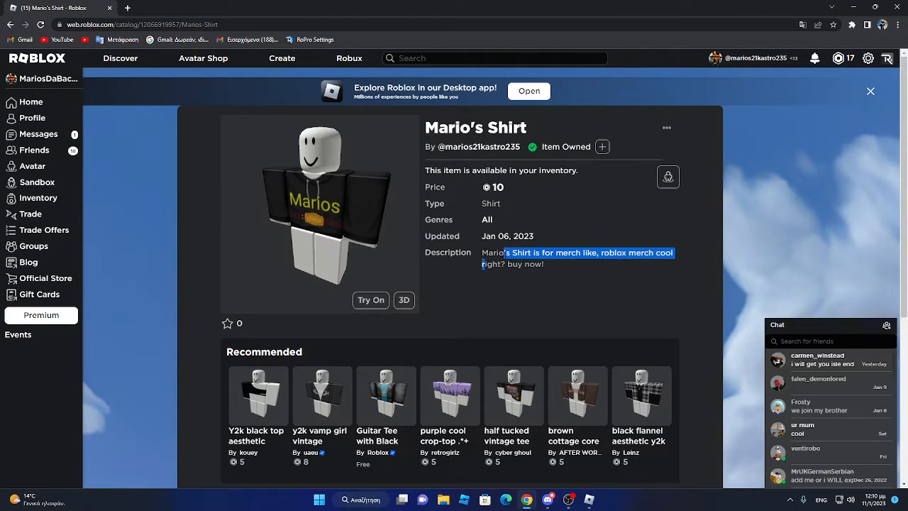
# Deselect the Mario's Shirt description and open the recommended black top shirt's page.
pyautogui.click(672, 292)
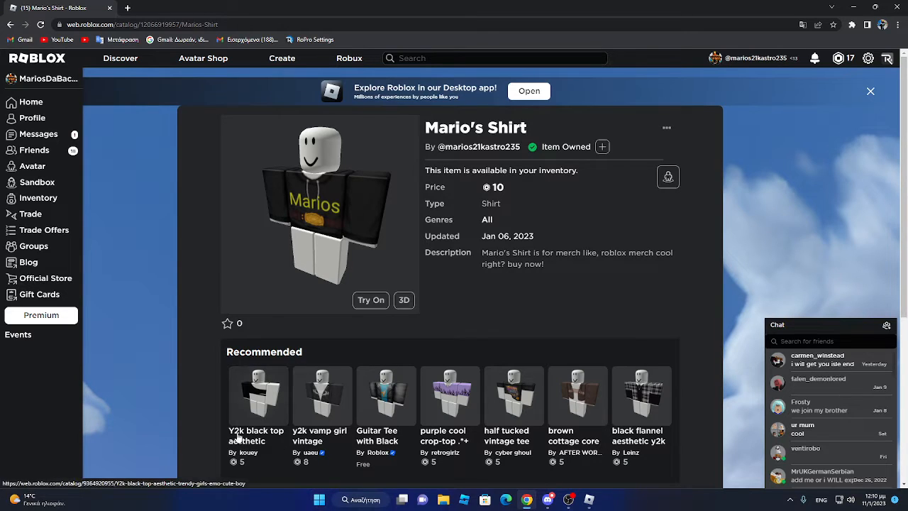
pyautogui.click(370, 299)
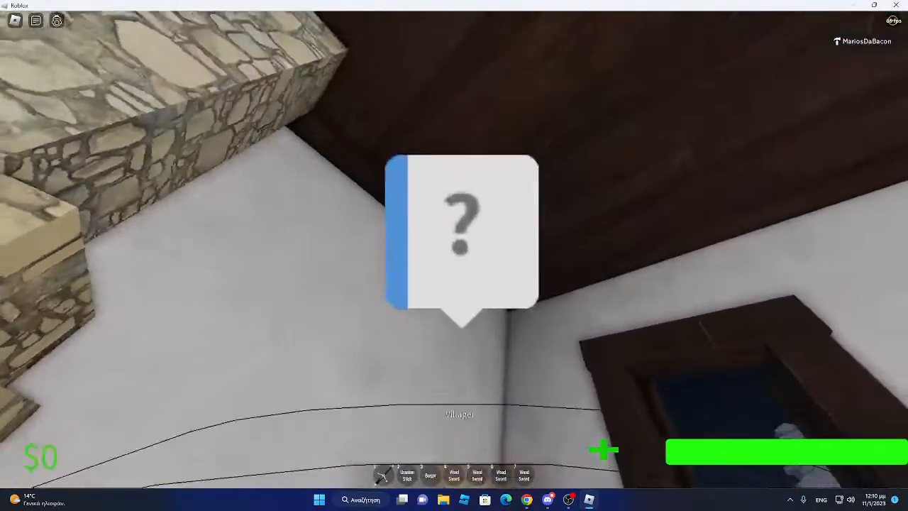
# Talk to the Villager in the attic bedroom and start a chat reply to him.
pyautogui.press('Escape')
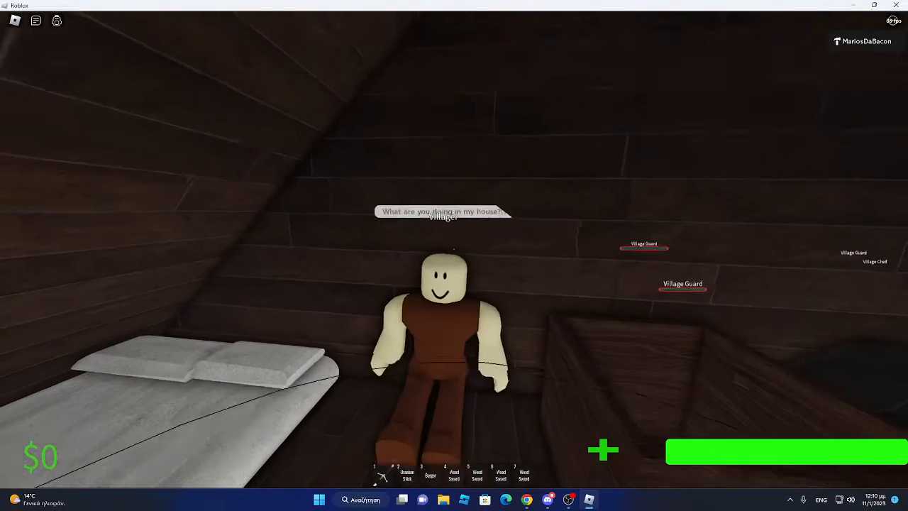
pyautogui.press('Escape')
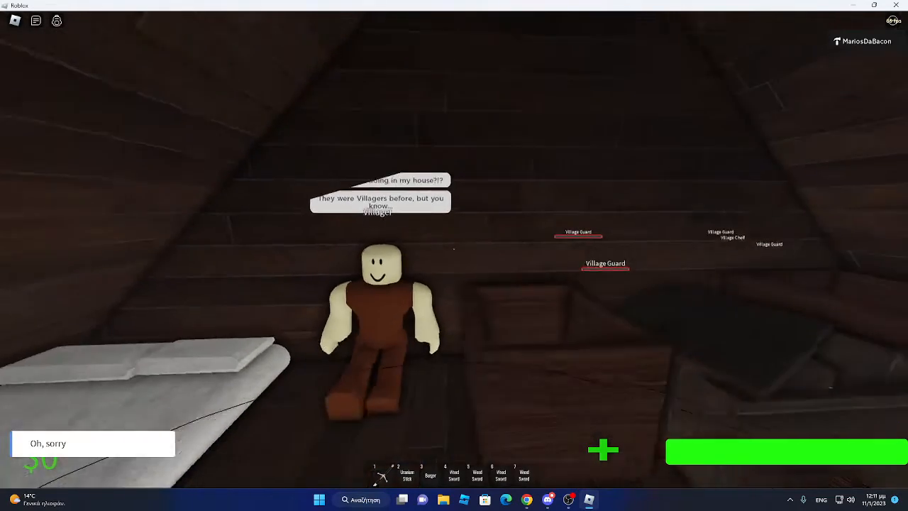
# Bring up the in-game menu and choose Reset Character.
pyautogui.press('Escape')
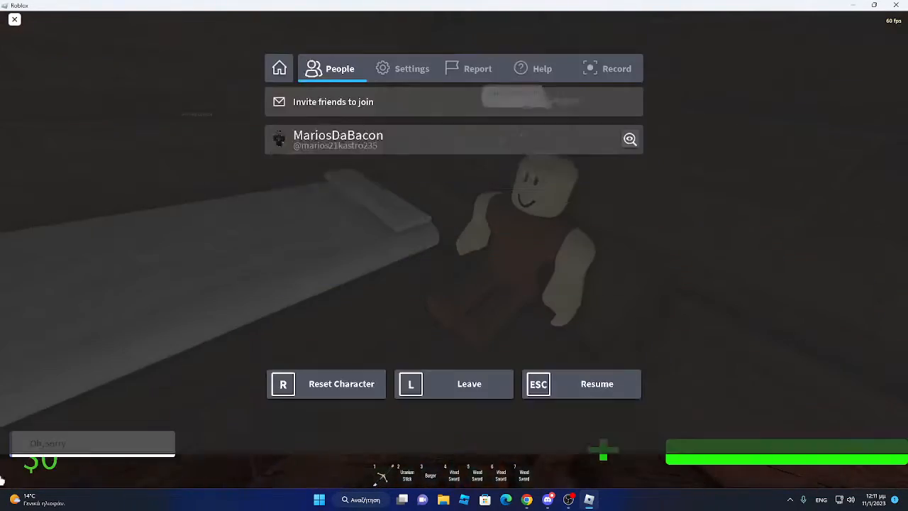
pyautogui.click(596, 384)
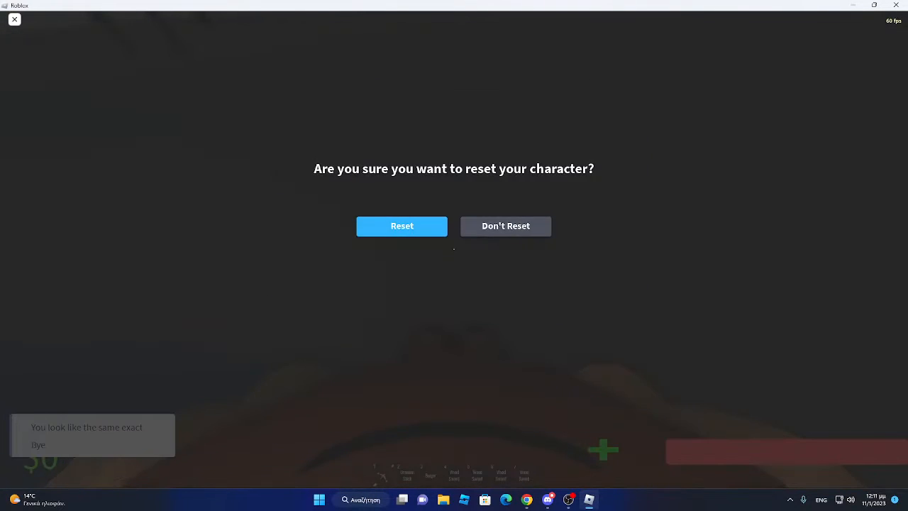
pyautogui.click(401, 225)
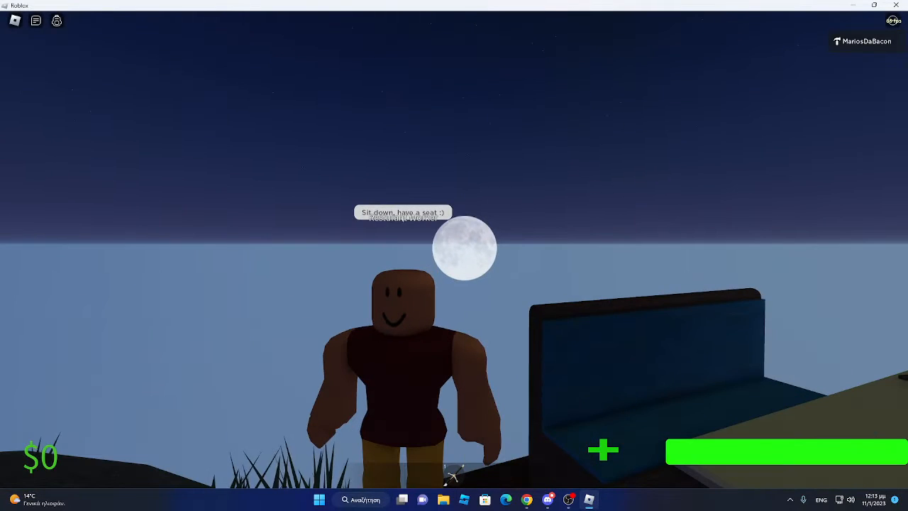
# Talk to the Restaurant Worker, ask 'What? Zombie Virus?', and continue the dialogue.
pyautogui.press('Escape')
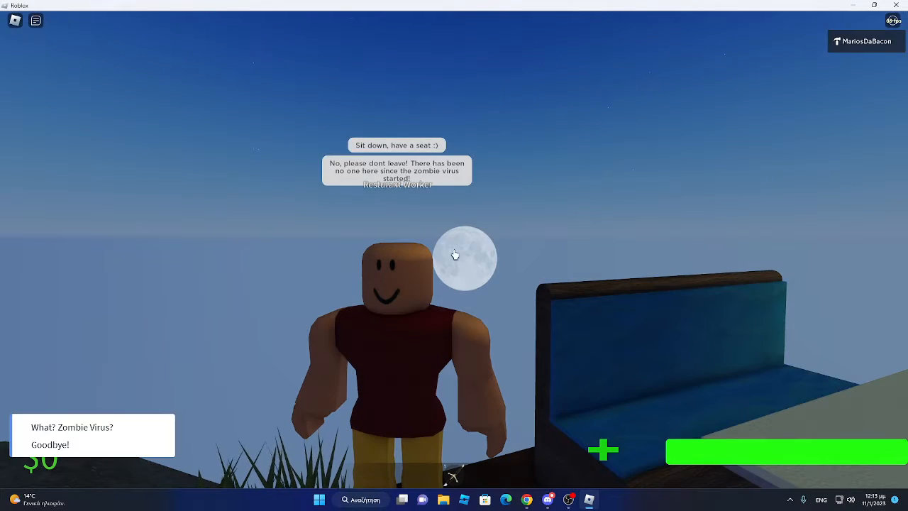
pyautogui.click(72, 427)
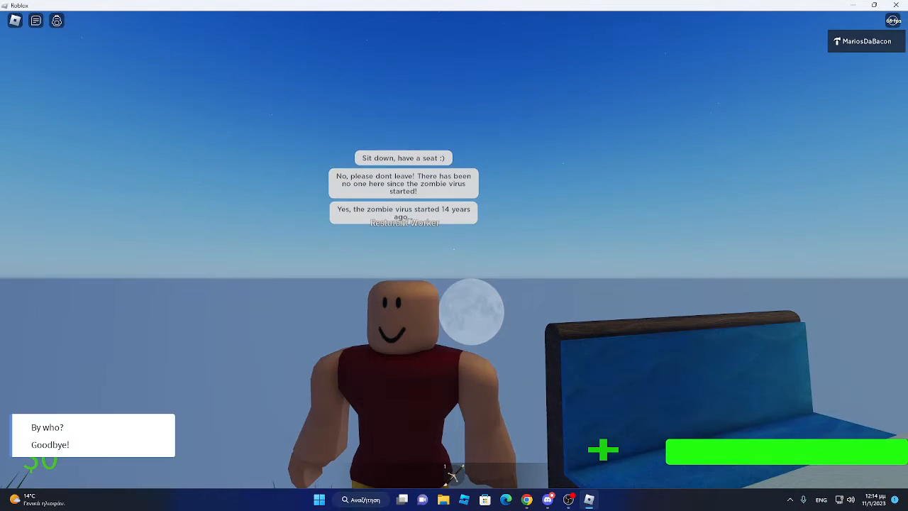
pyautogui.press('Escape')
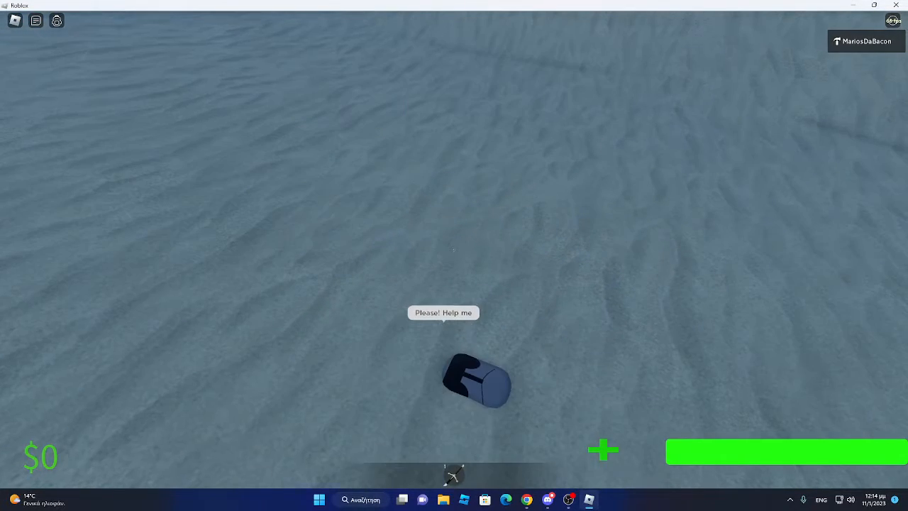
# Walk back to the village street and reach the End Game (Safe Ending) prompt.
pyautogui.press('Escape')
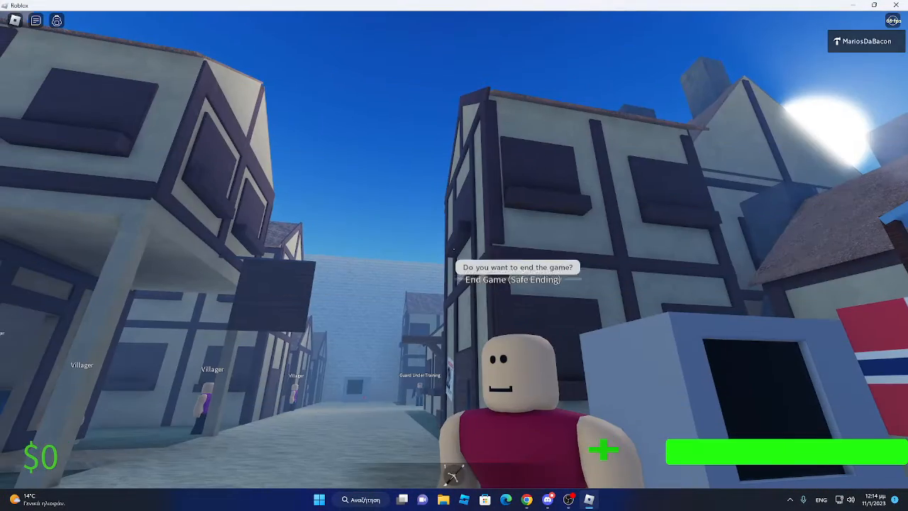
pyautogui.press('Escape')
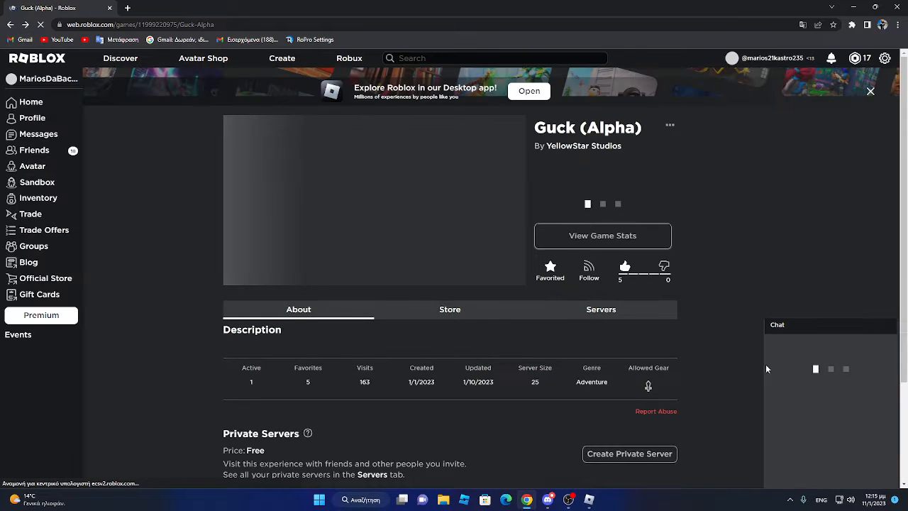
# Browse the Guck (Alpha) page's Servers and the Store's two Donation passes.
pyautogui.scroll(-3)
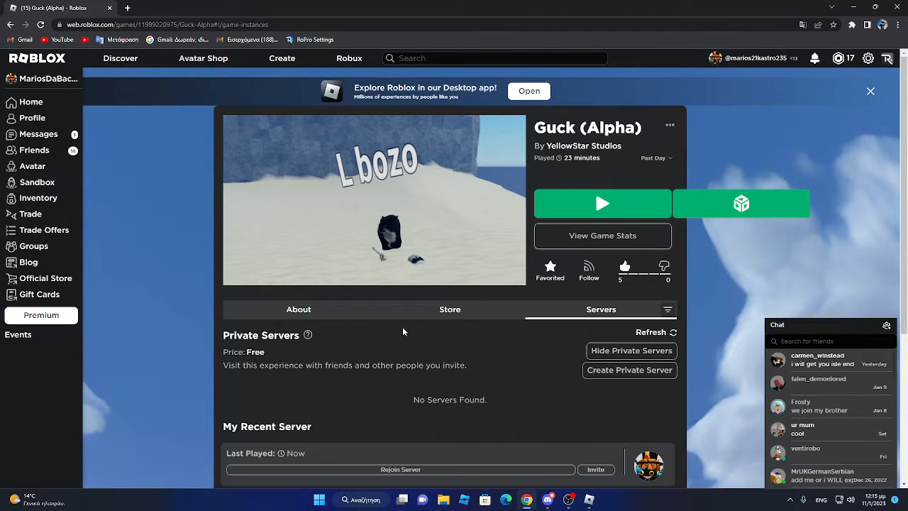
pyautogui.click(450, 309)
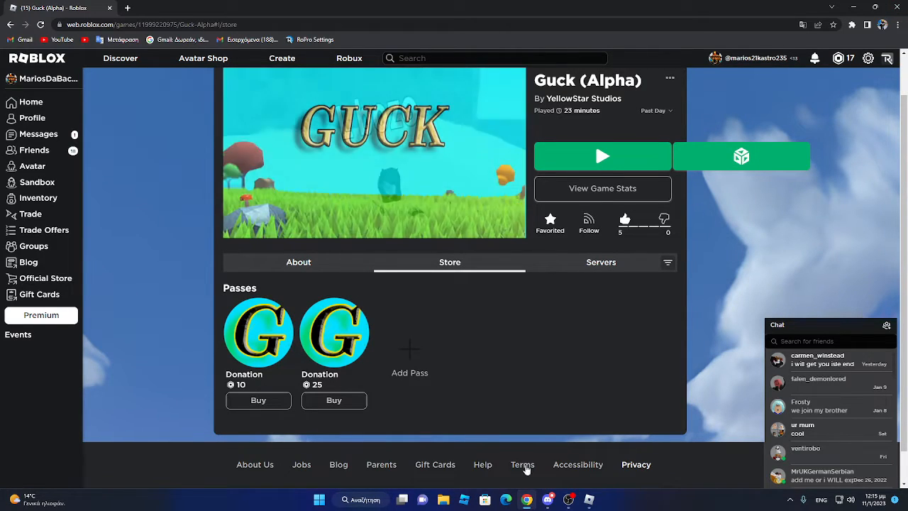
pyautogui.click(602, 156)
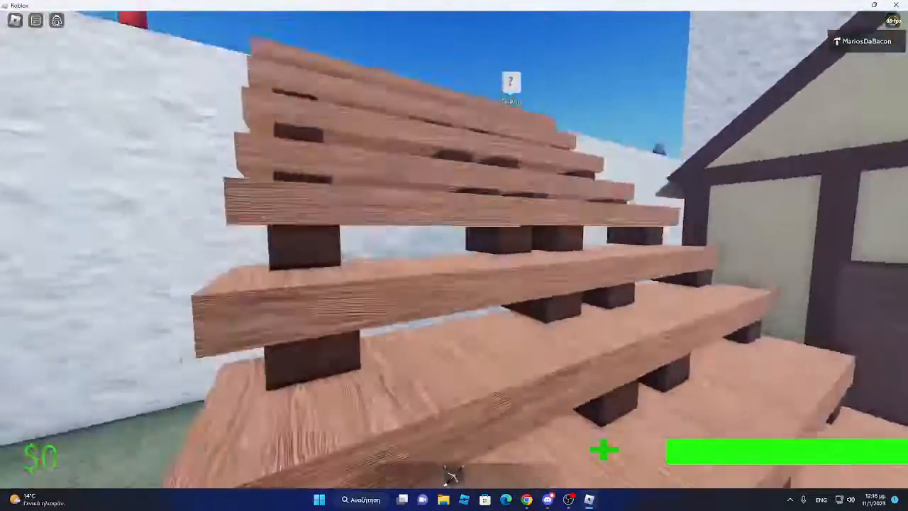
# Bring up the Roblox in-game menu listing the lone player in the Guck server.
pyautogui.press('Escape')
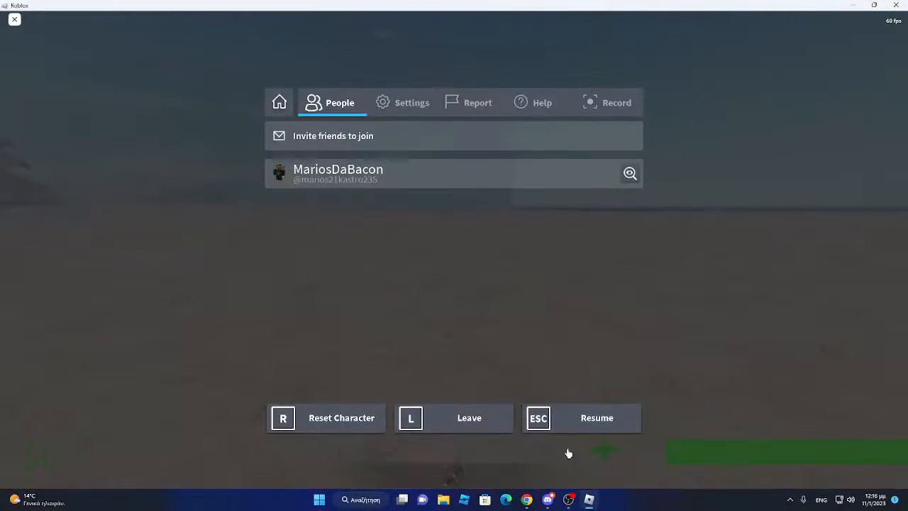